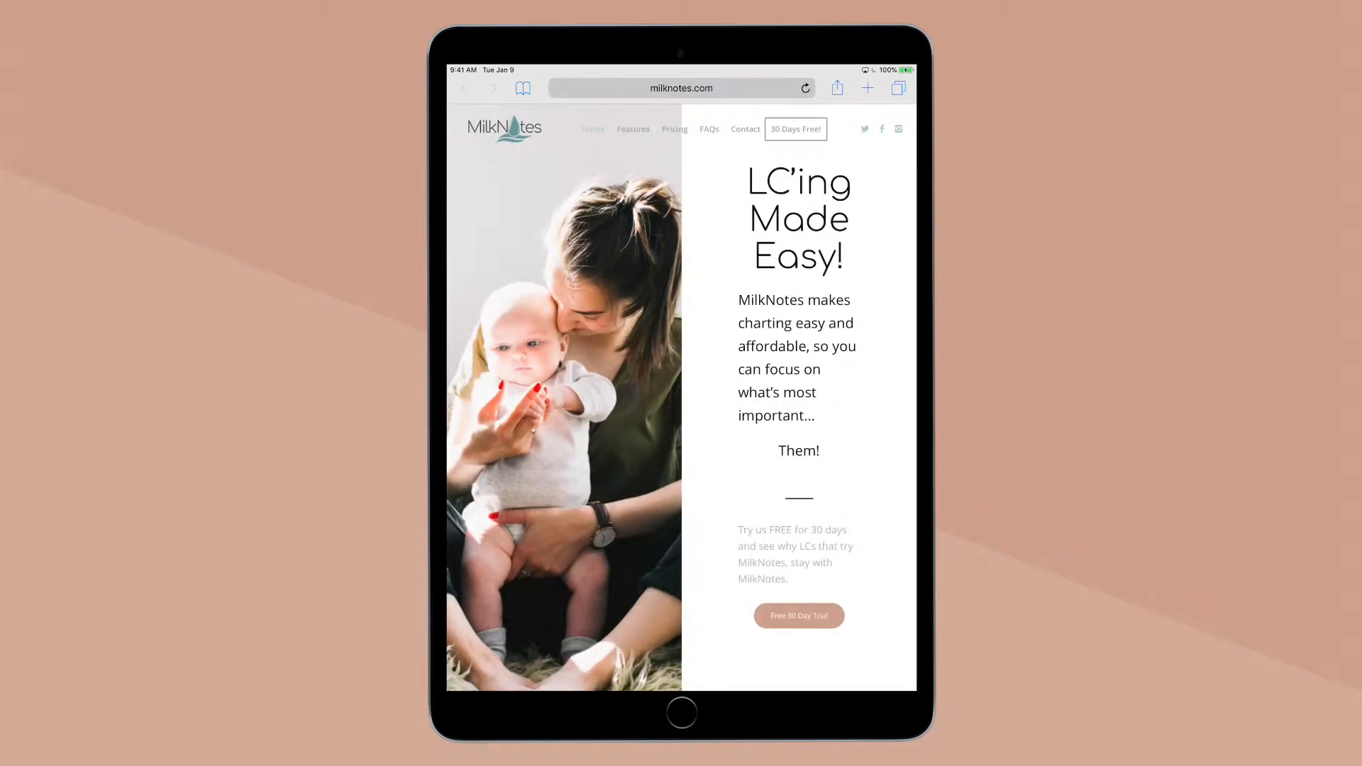
Start the free 30-day trial from the milknotes.com navigation bar, reaching the login page.
{"action": "left_click", "coordinate": [794, 129]}
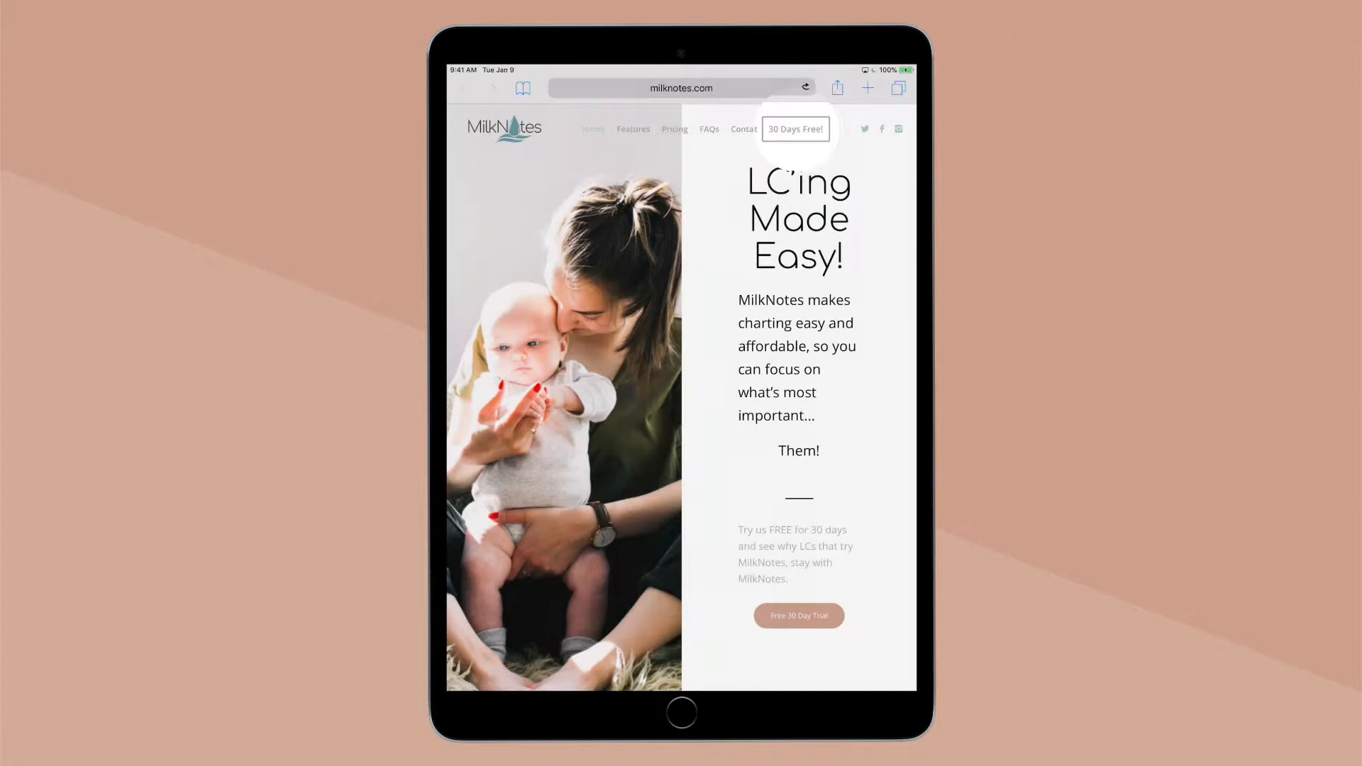
{"action": "left_click", "coordinate": [794, 129]}
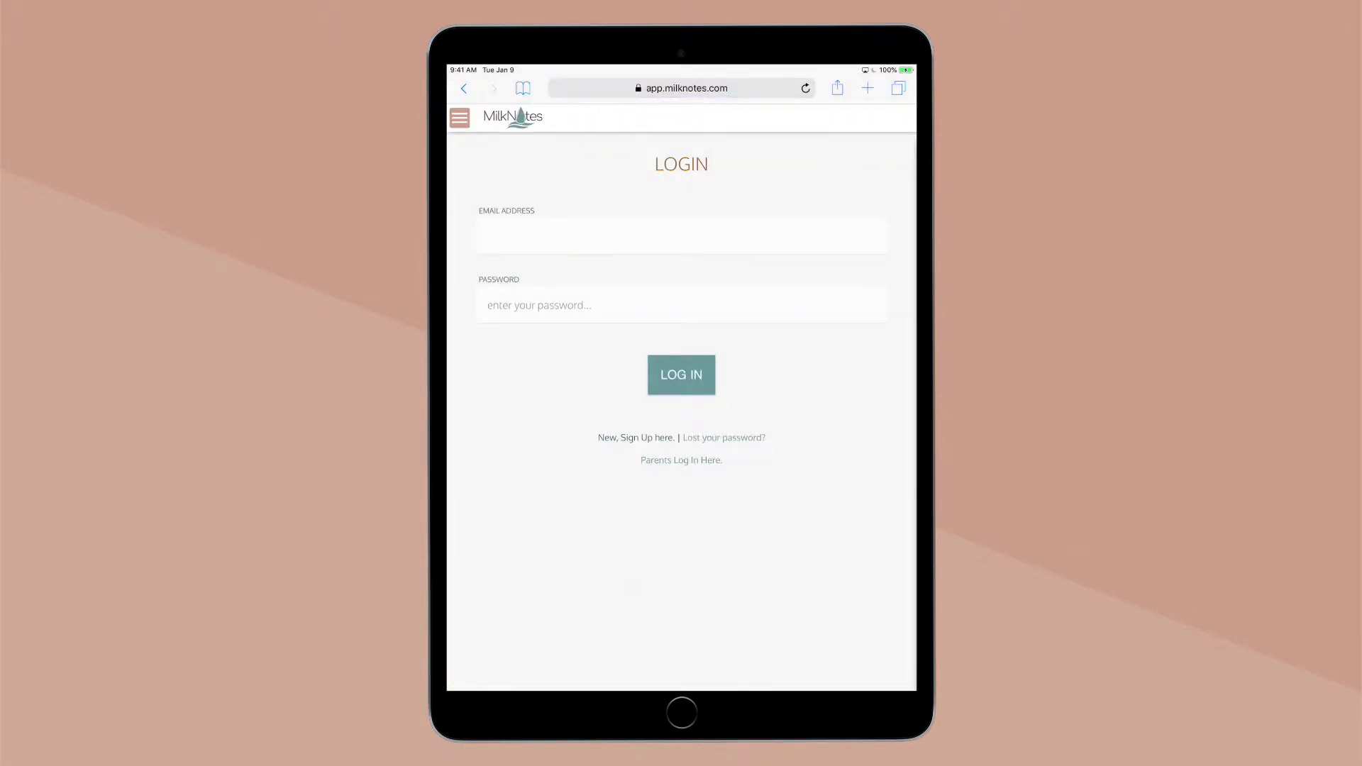
Choose 'New, Sign Up here.' to register as a new user, reaching the plan choices.
{"action": "left_click", "coordinate": [635, 437]}
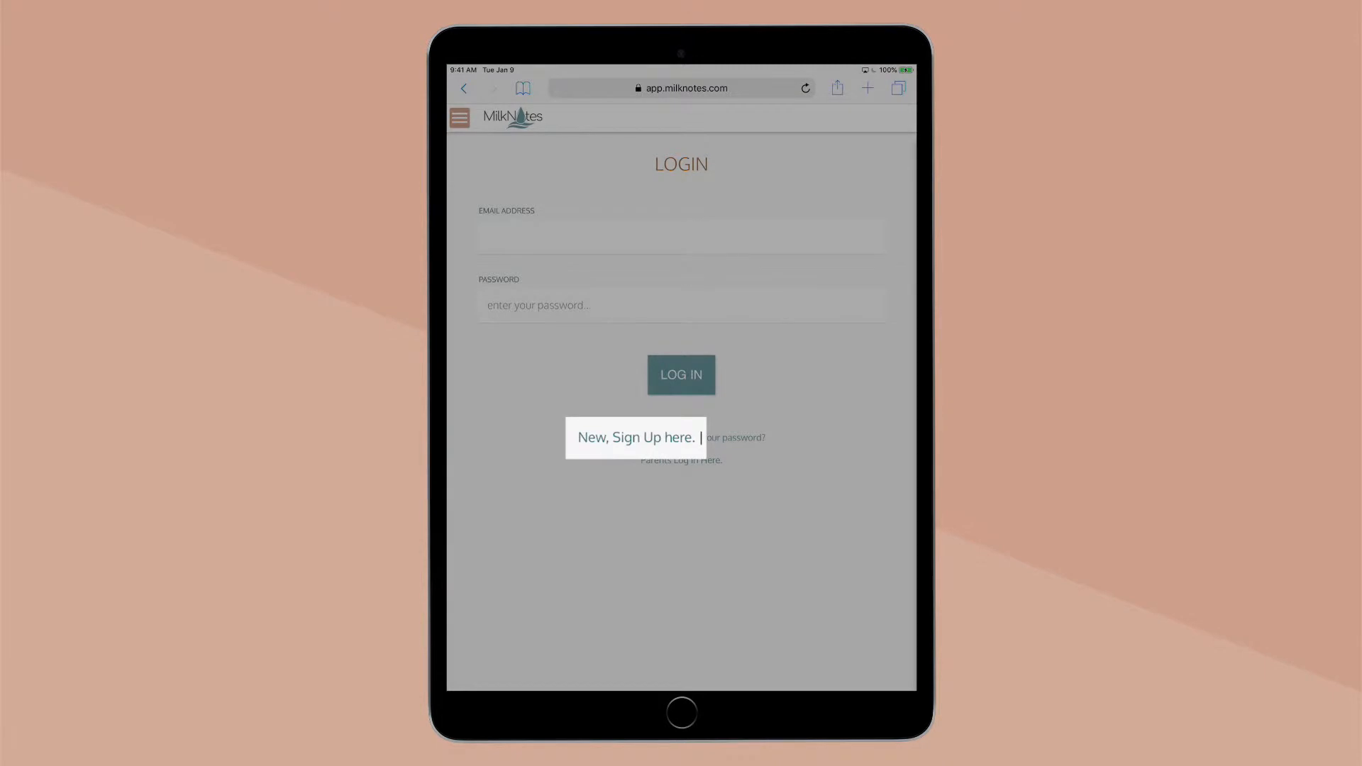
{"action": "left_click", "coordinate": [637, 437]}
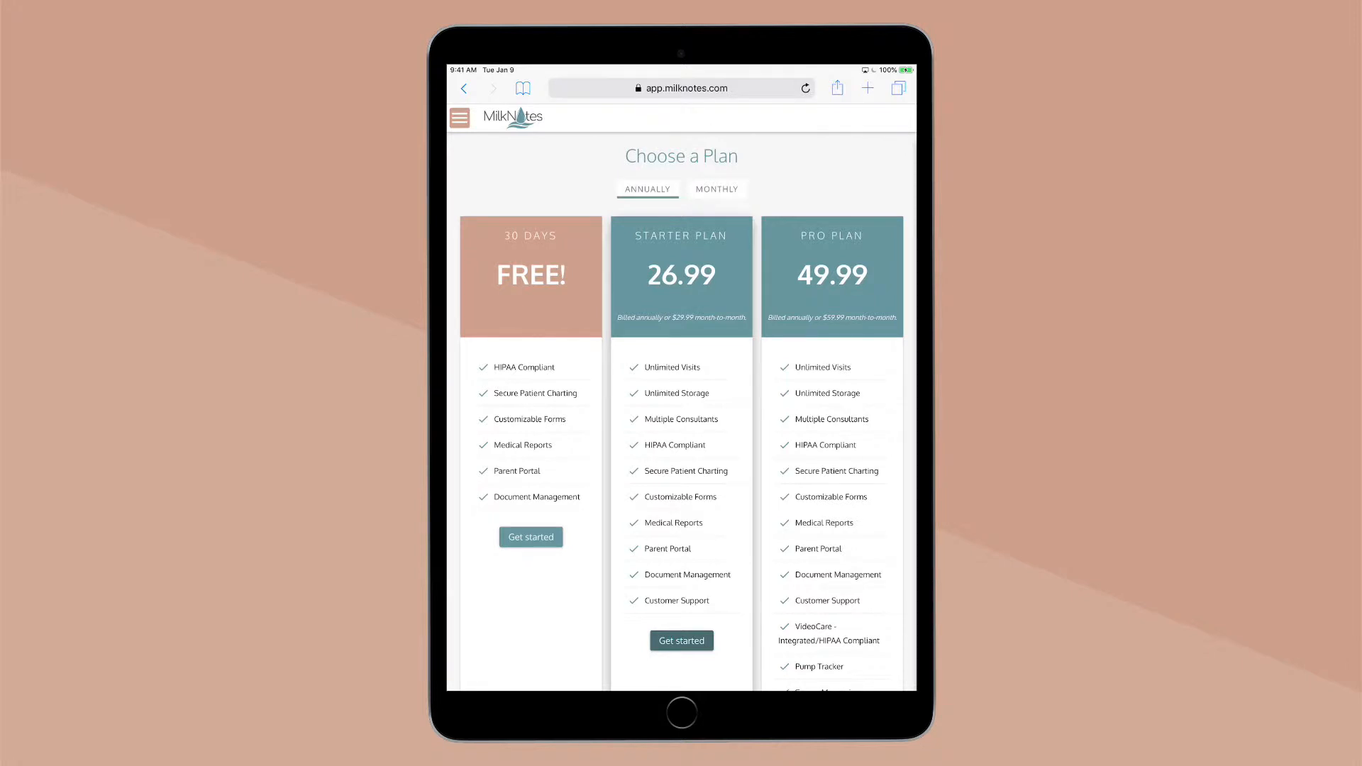
Pick the 30 Days FREE plan, create the account for 'Sally', and confirm it from the welcome email.
{"action": "left_click", "coordinate": [529, 536]}
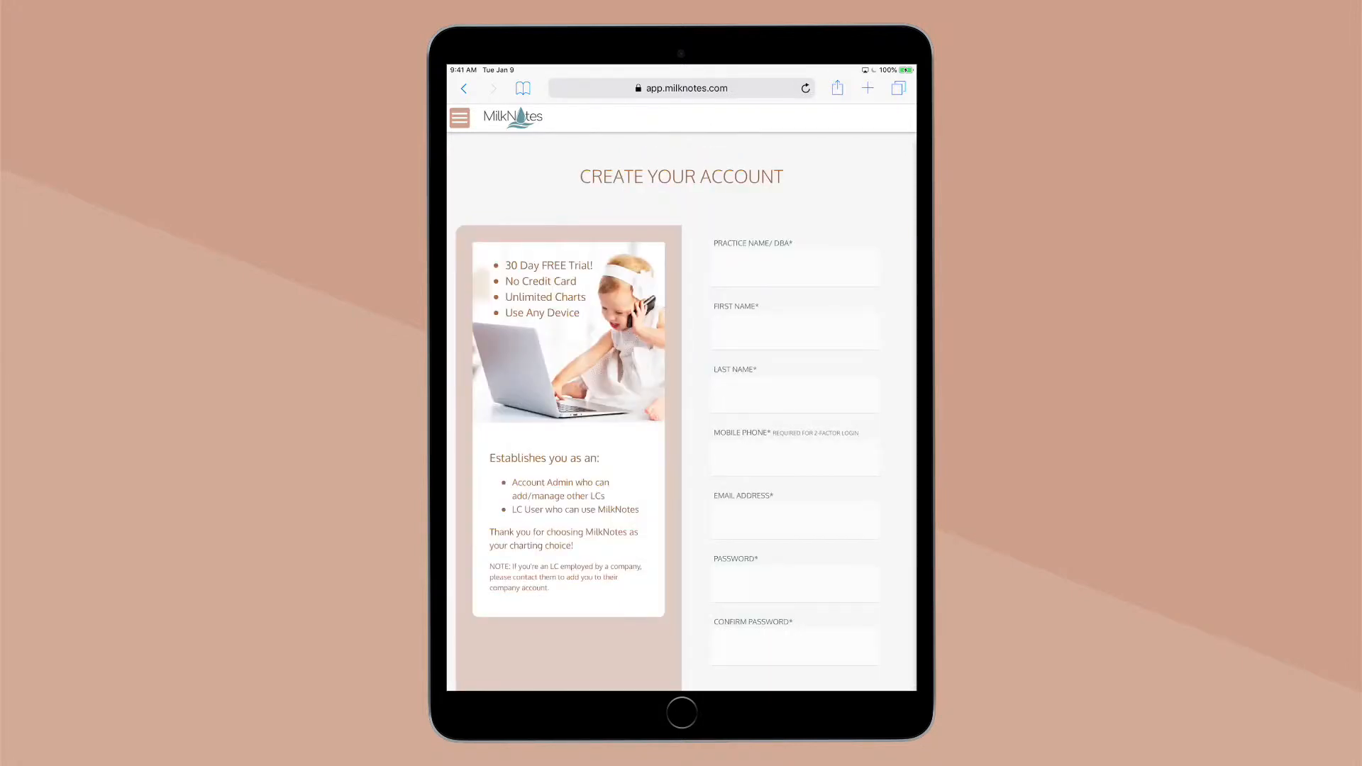
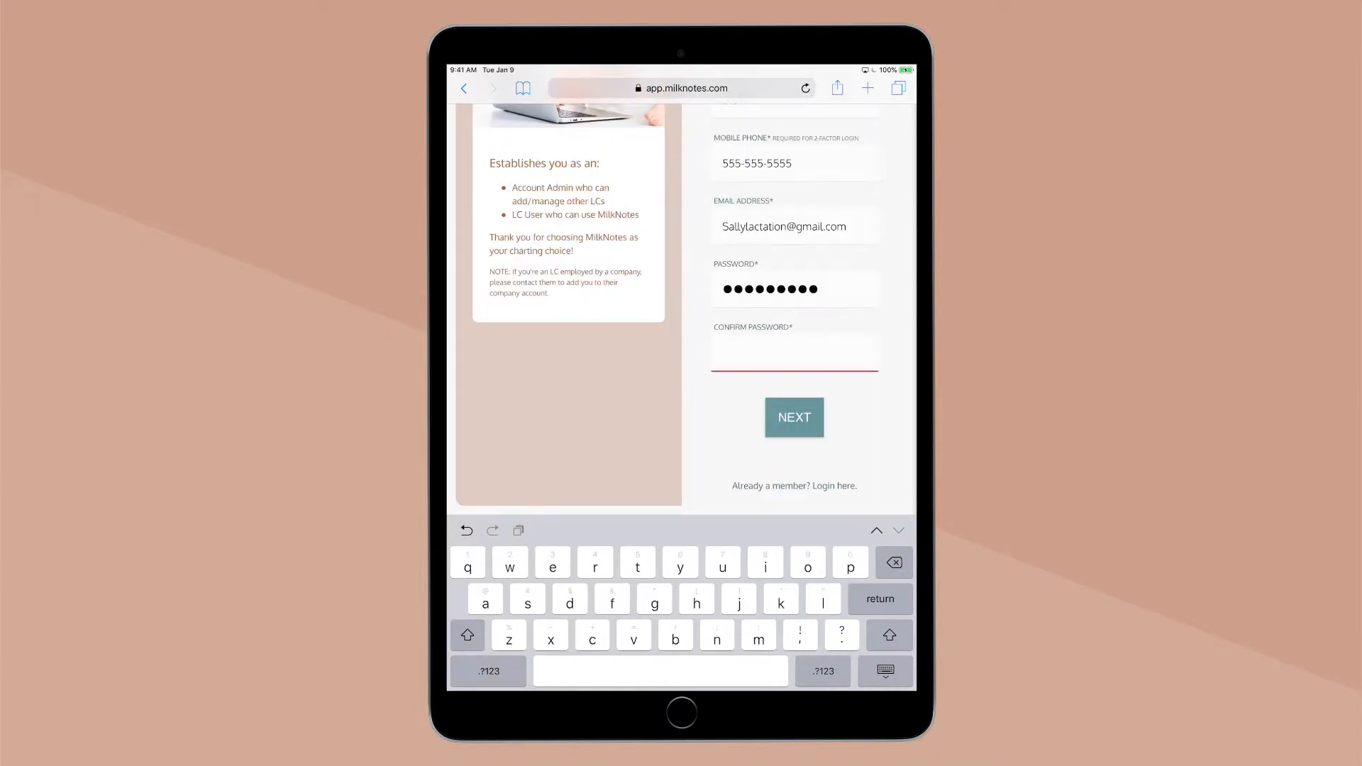
{"action": "left_click", "coordinate": [791, 417]}
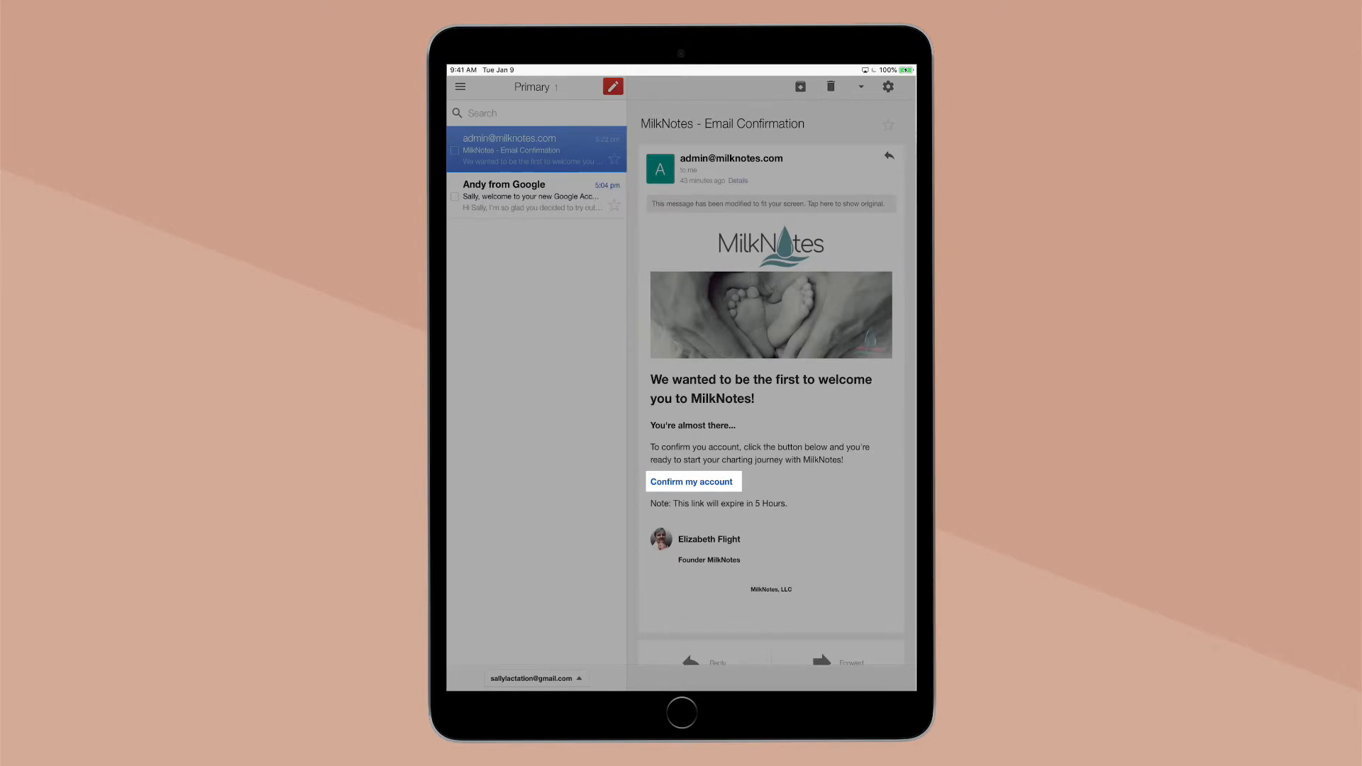
{"action": "left_click", "coordinate": [692, 481]}
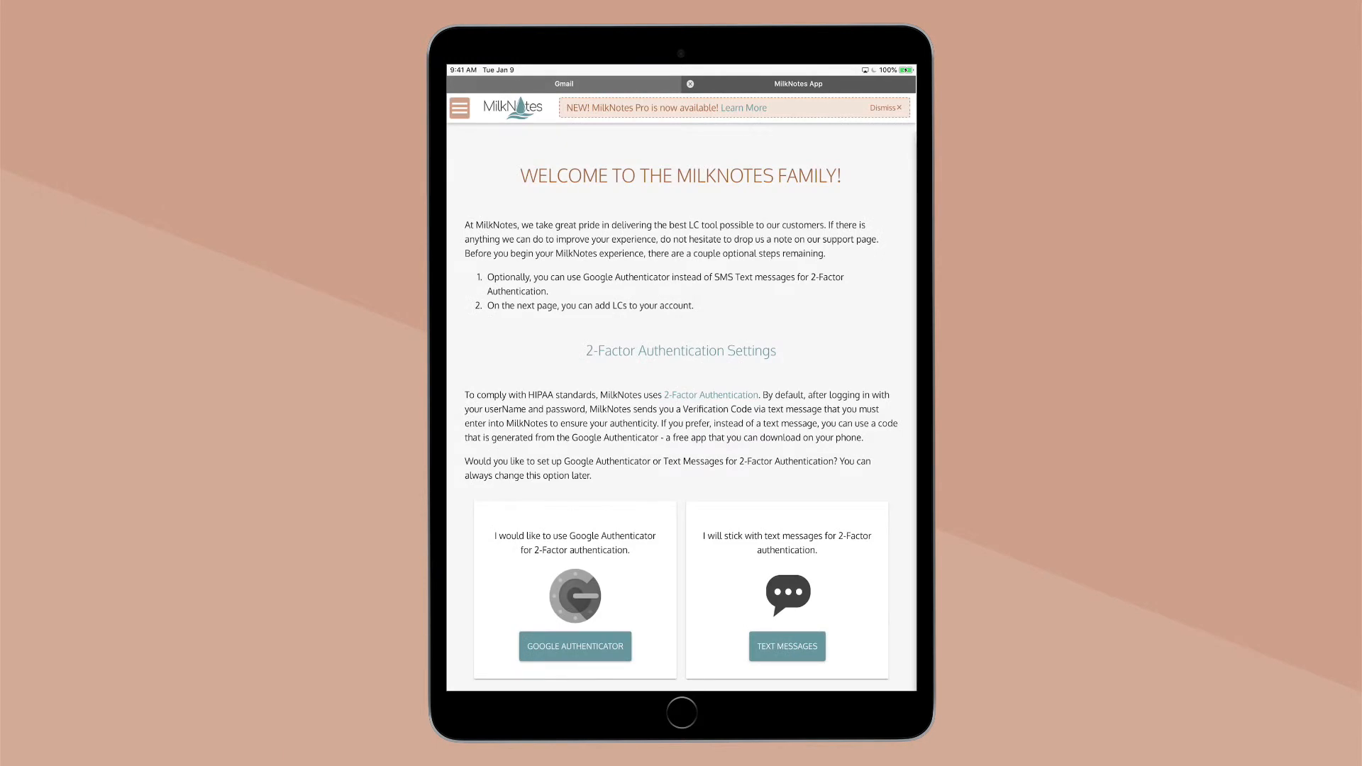
Scroll the Welcome page to review the two-factor authentication choices before continuing.
{"action": "scroll", "scroll_direction": "up", "scroll_amount": 3}
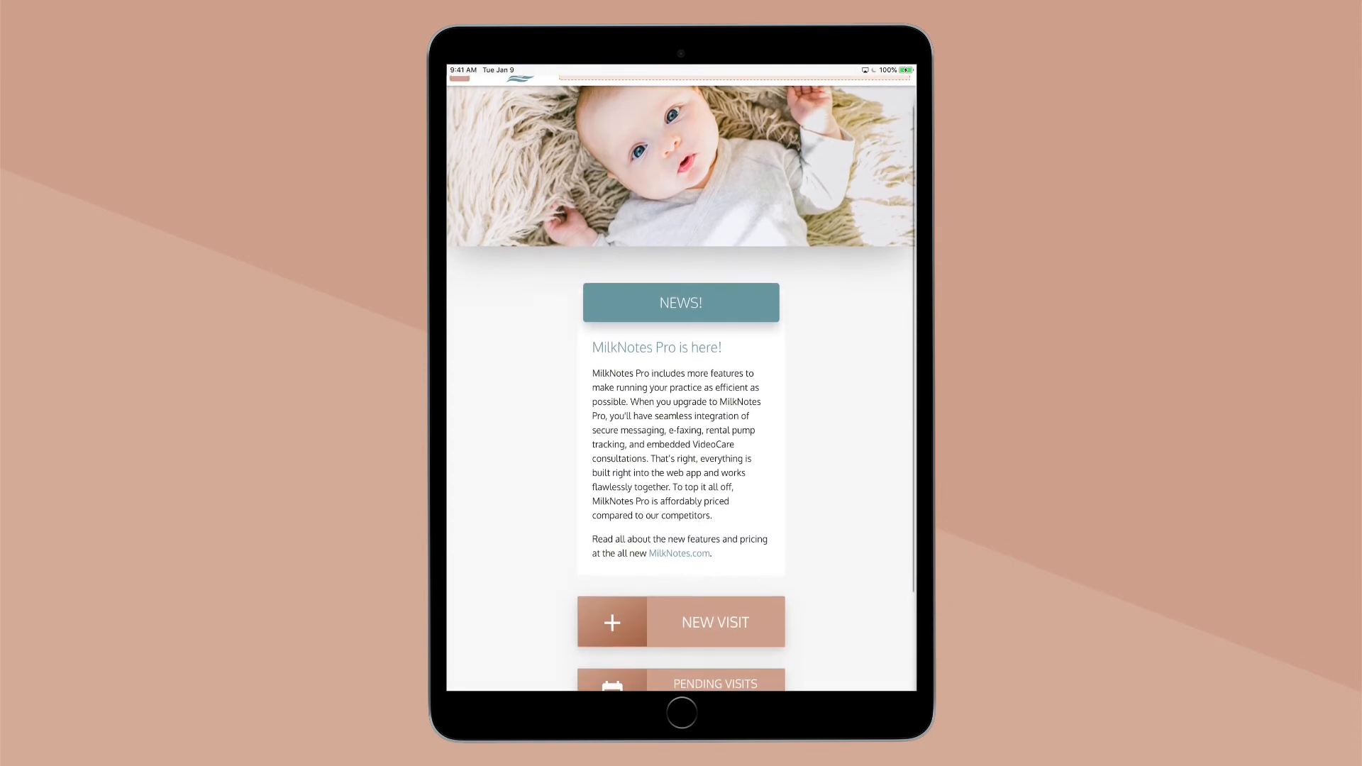
{"action": "scroll", "scroll_direction": "down", "scroll_amount": 3}
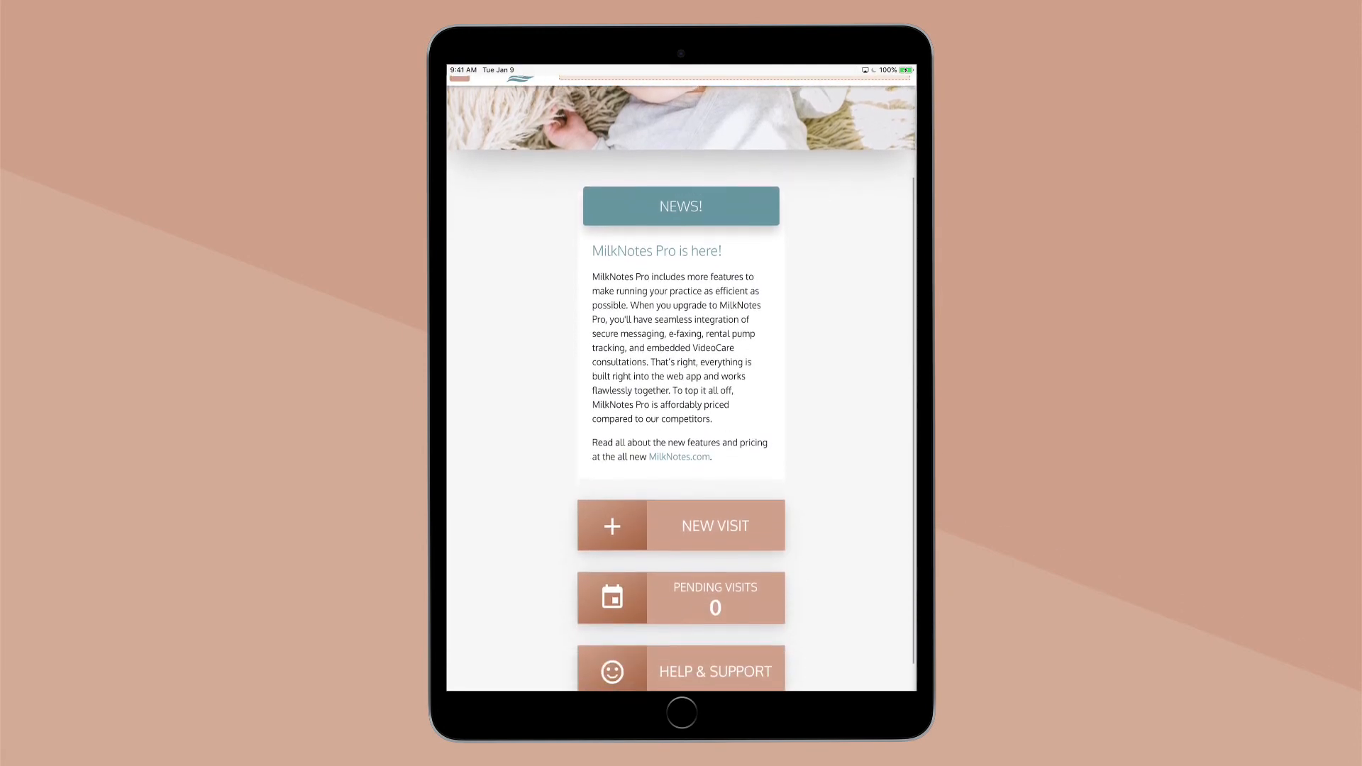